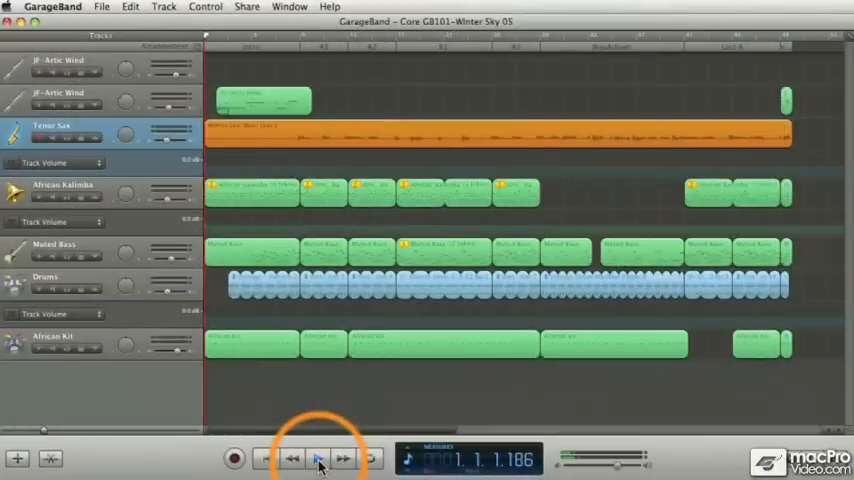
Start playback of the Winter Sky song from the beginning so all tracks play together.
left_click(342, 458)
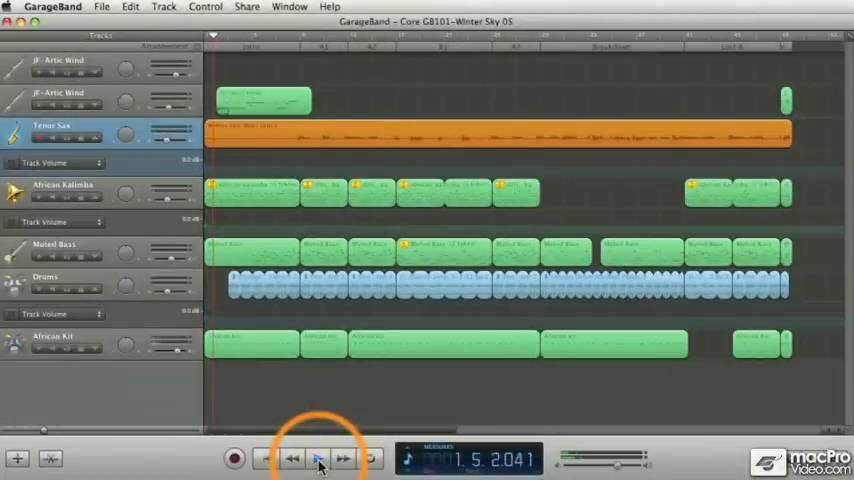
left_click(342, 458)
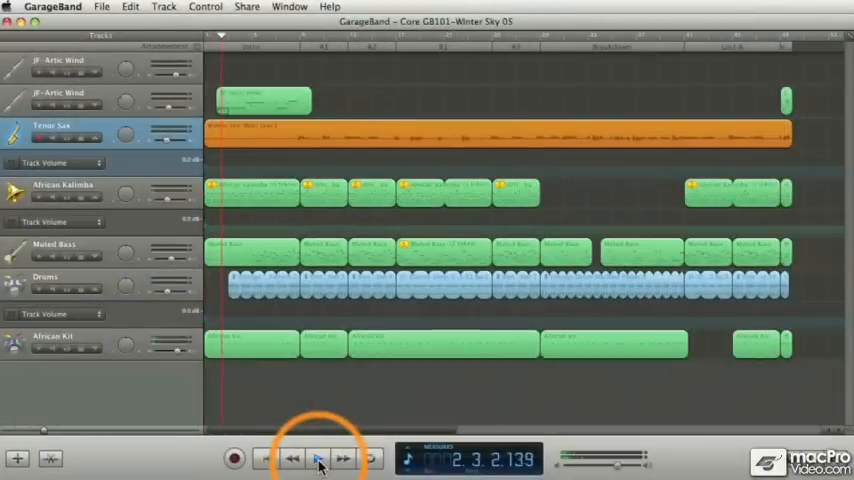
left_click(342, 458)
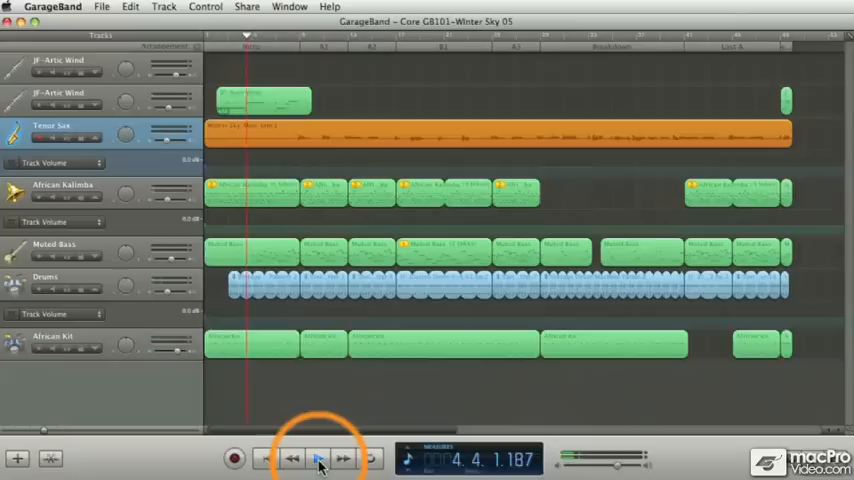
left_click(318, 458)
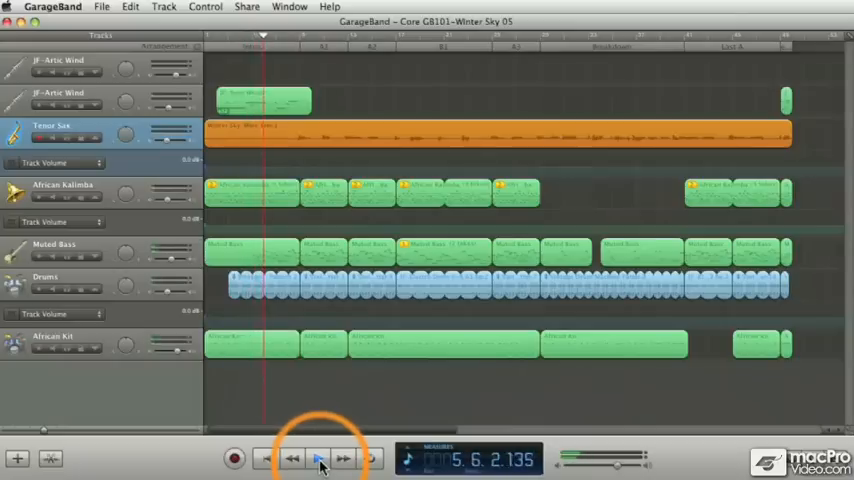
left_click(318, 458)
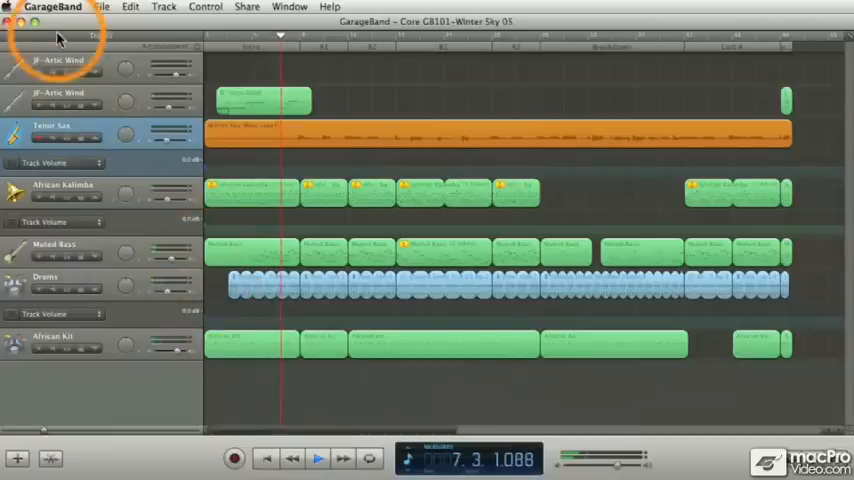
left_click(52, 8)
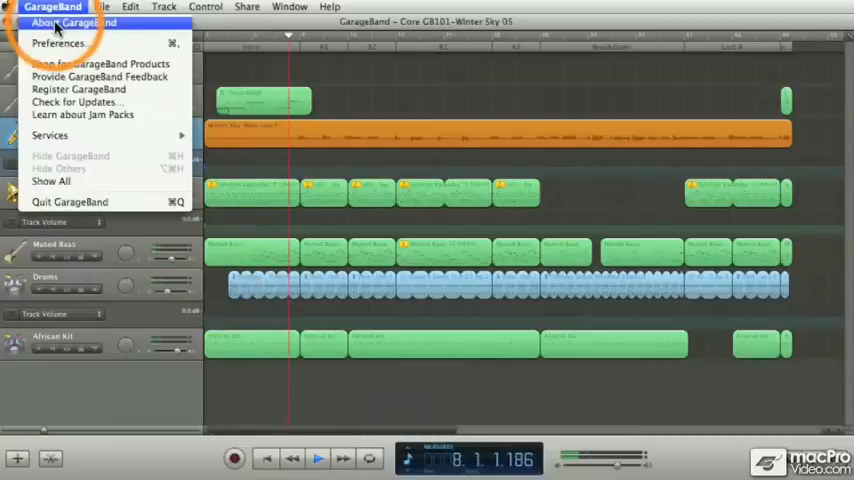
left_click(72, 24)
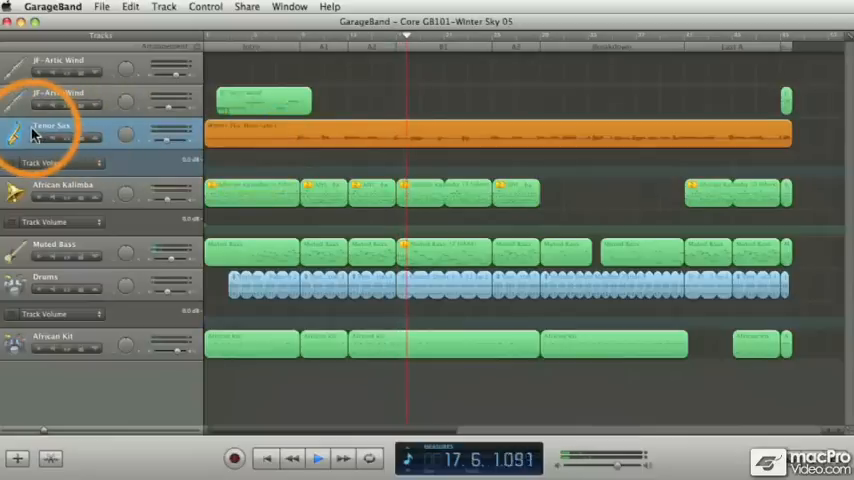
mouse_move(44, 136)
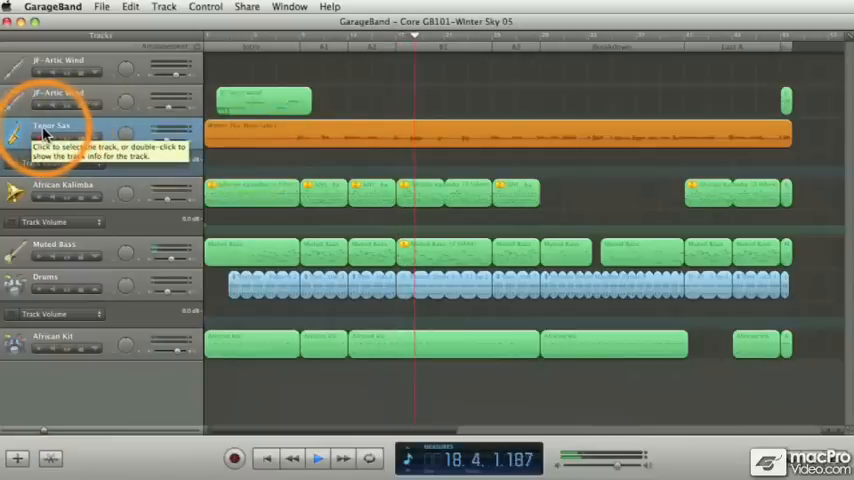